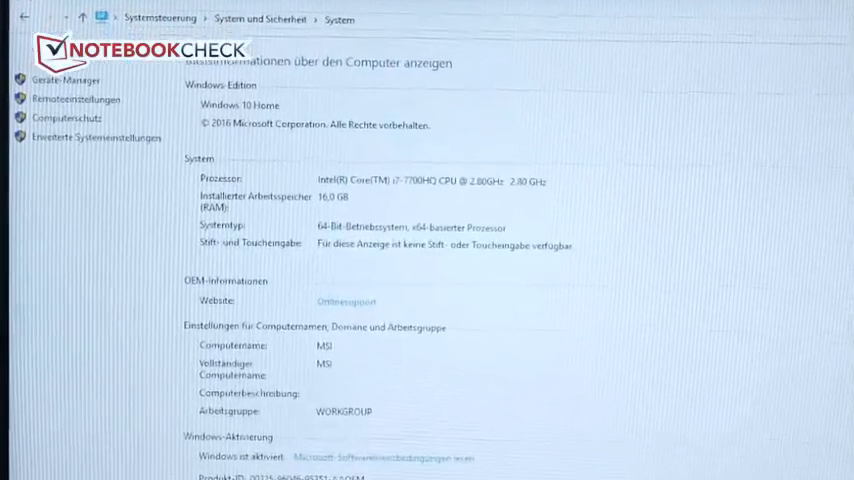
{"action": "scroll", "scroll_direction": "down", "scroll_amount": 3}
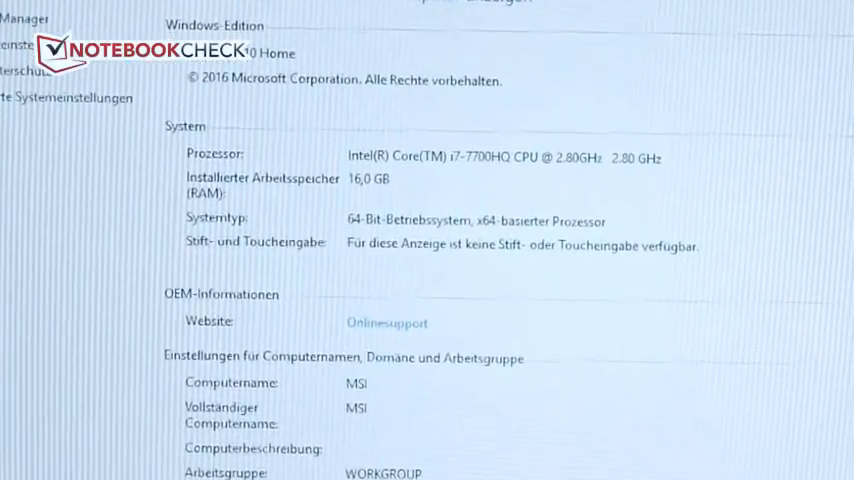